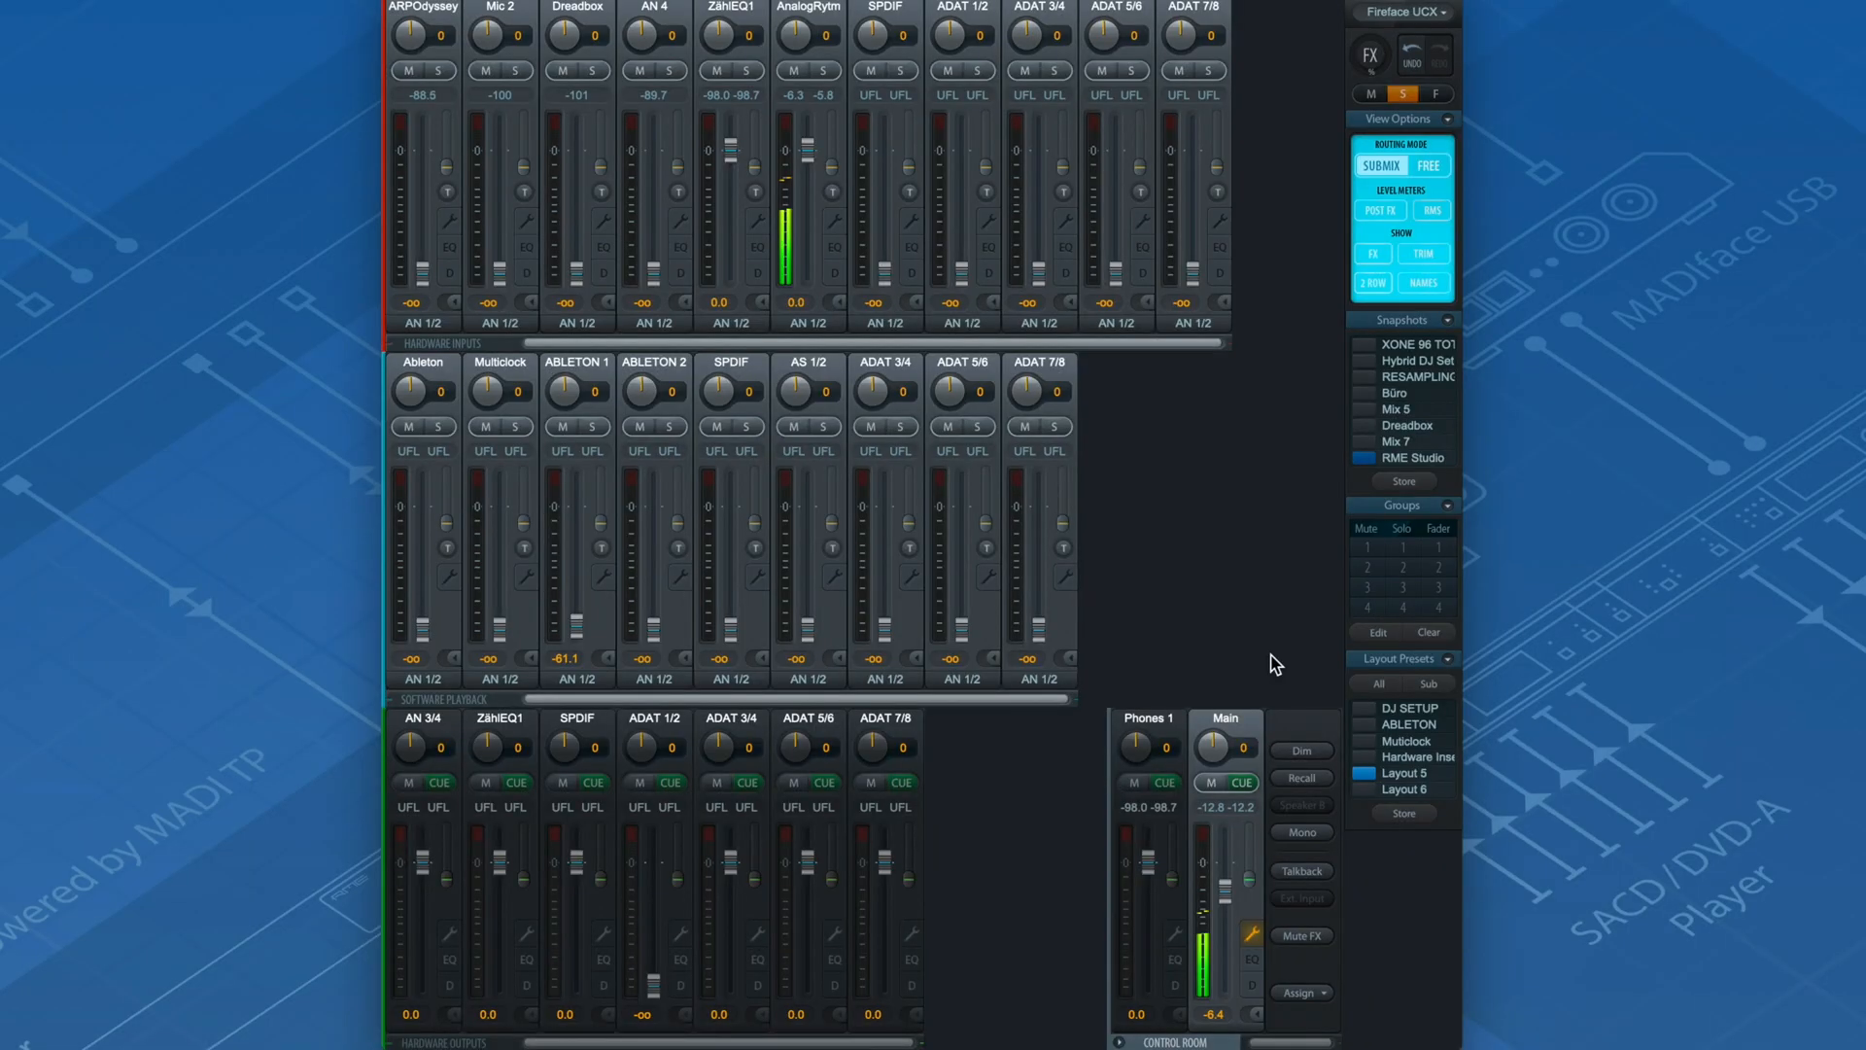
Scroll the mixer down to bring the reduced channel layout into view.
scroll("down", 3)
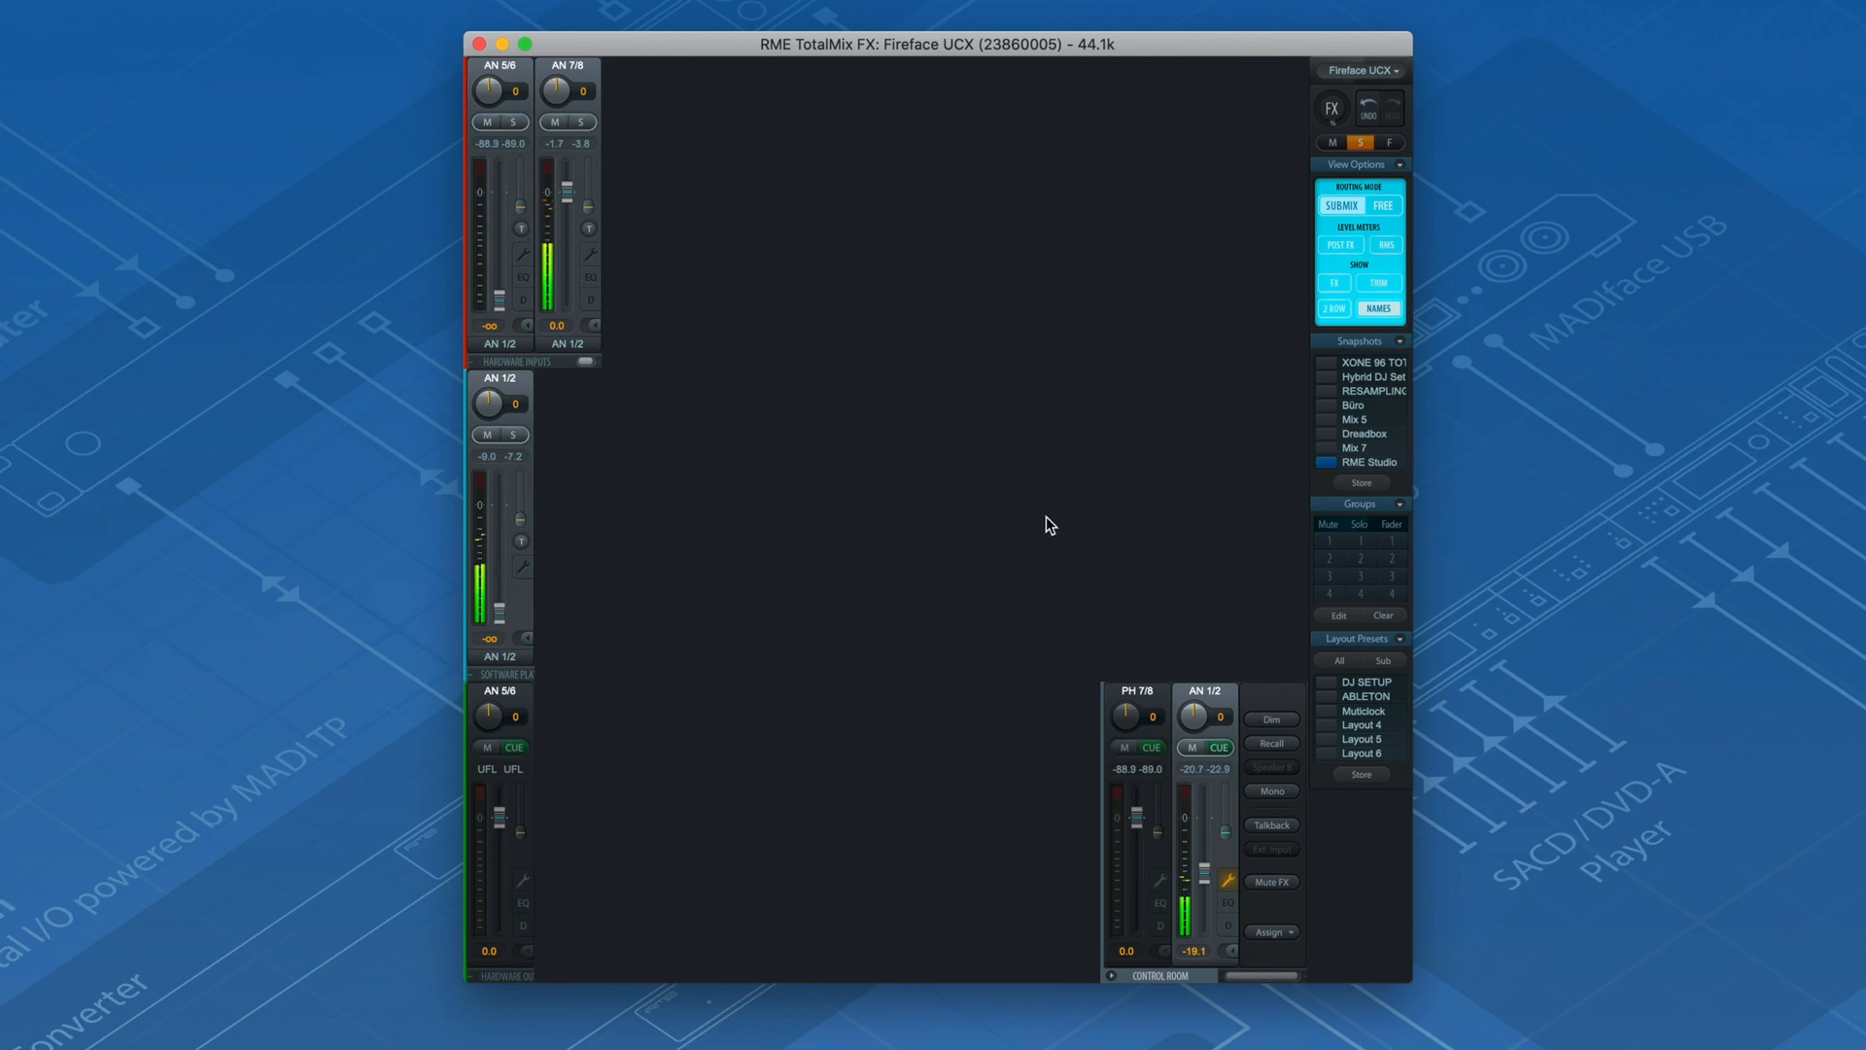
mouse_move(1007, 474)
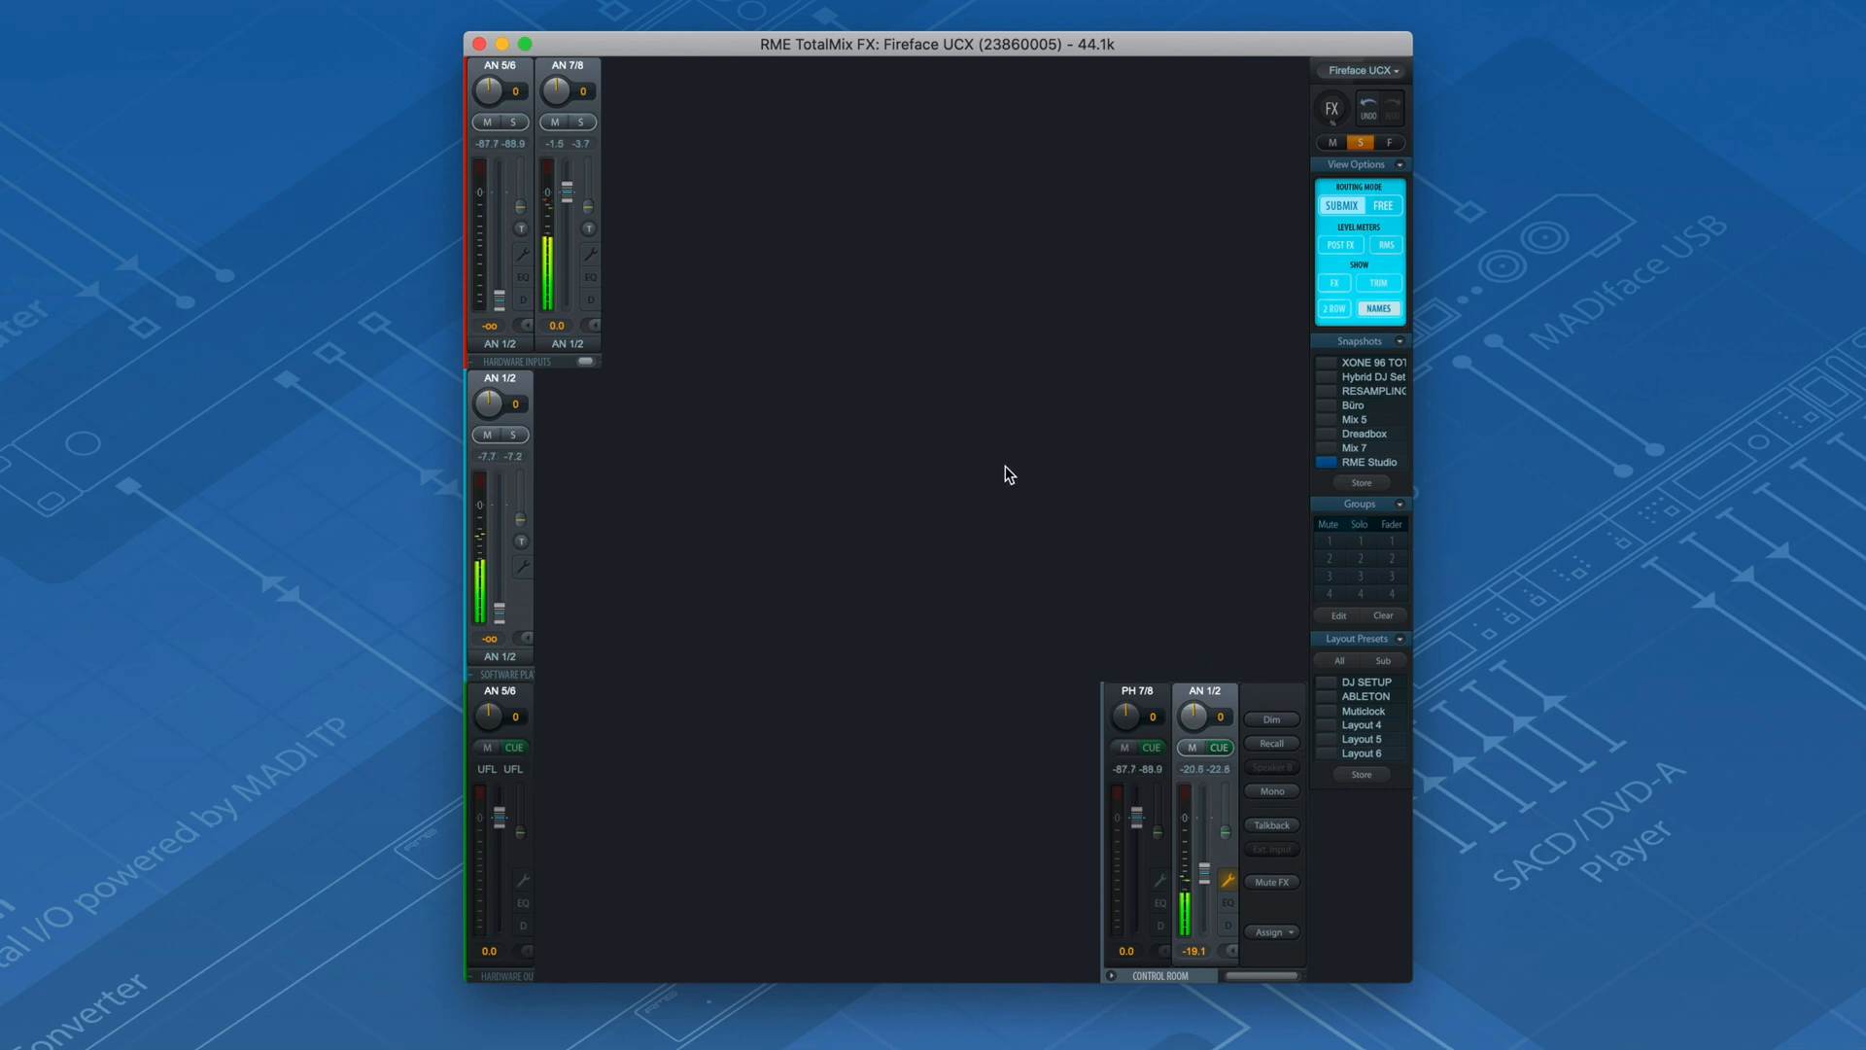
mouse_move(1141, 410)
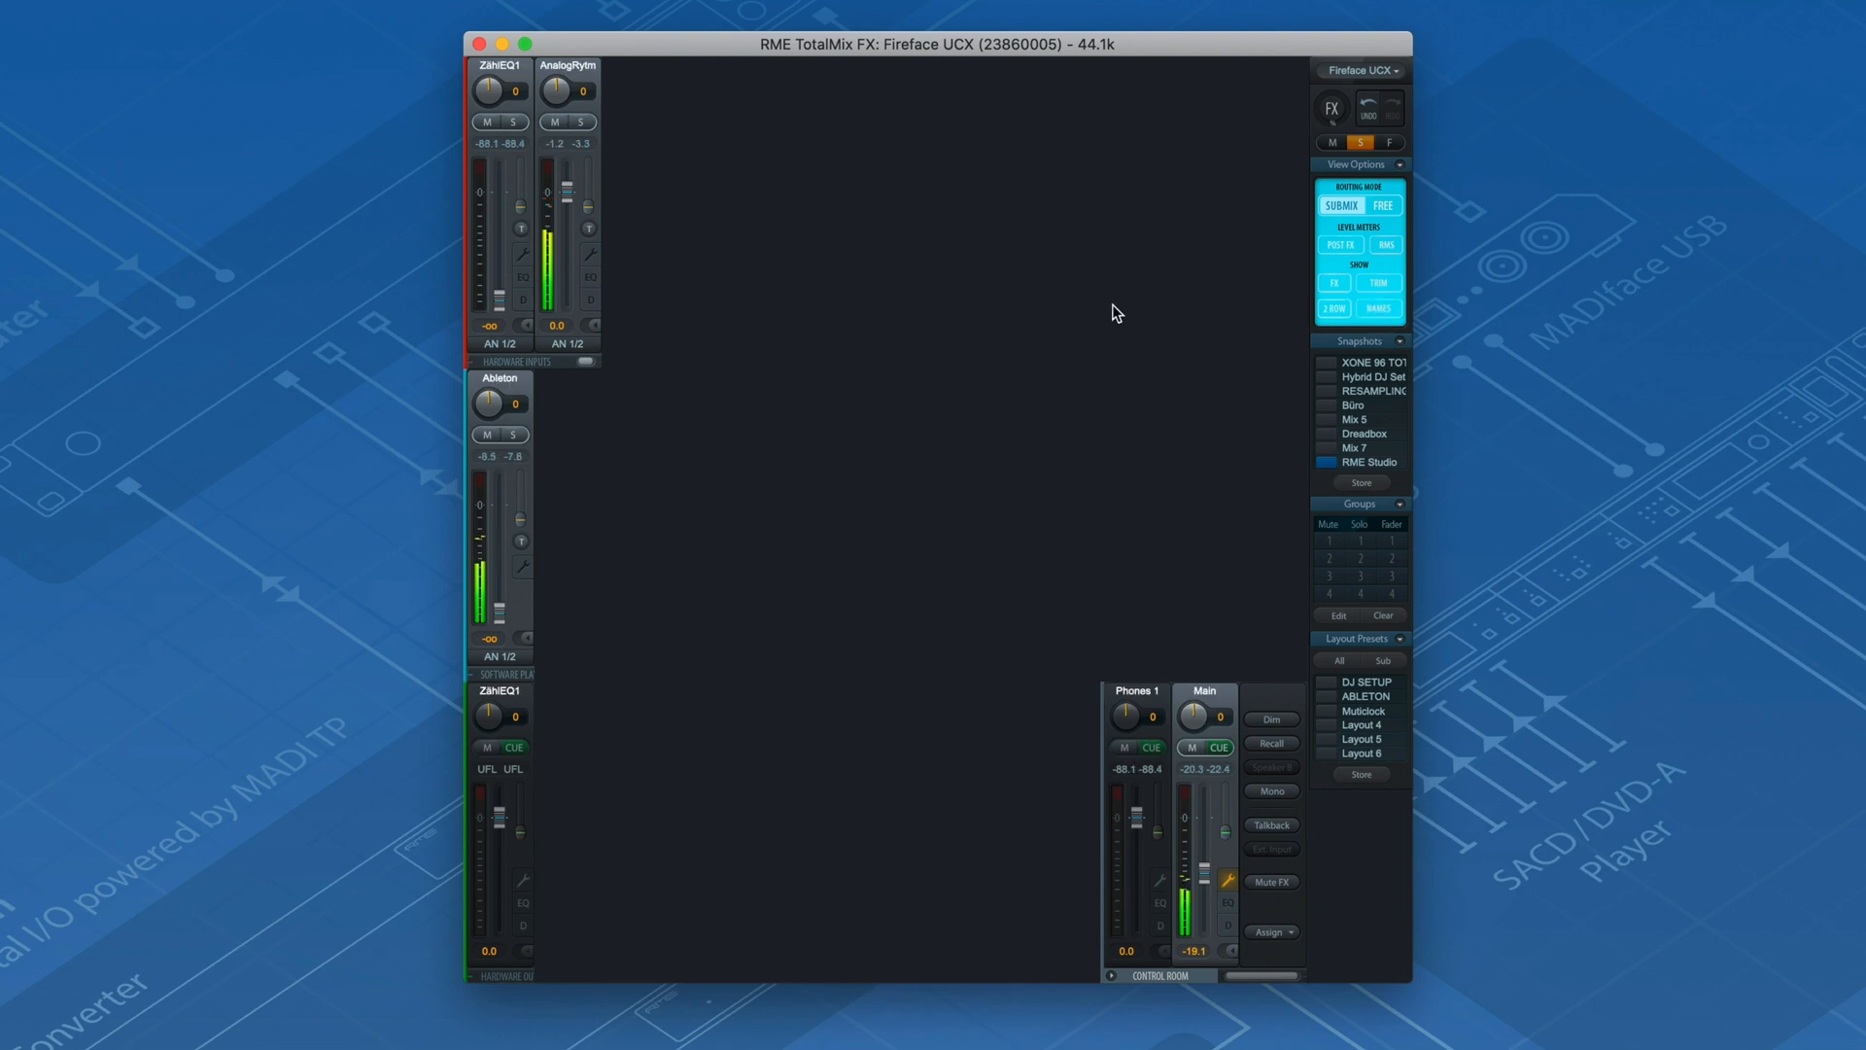
mouse_move(869, 295)
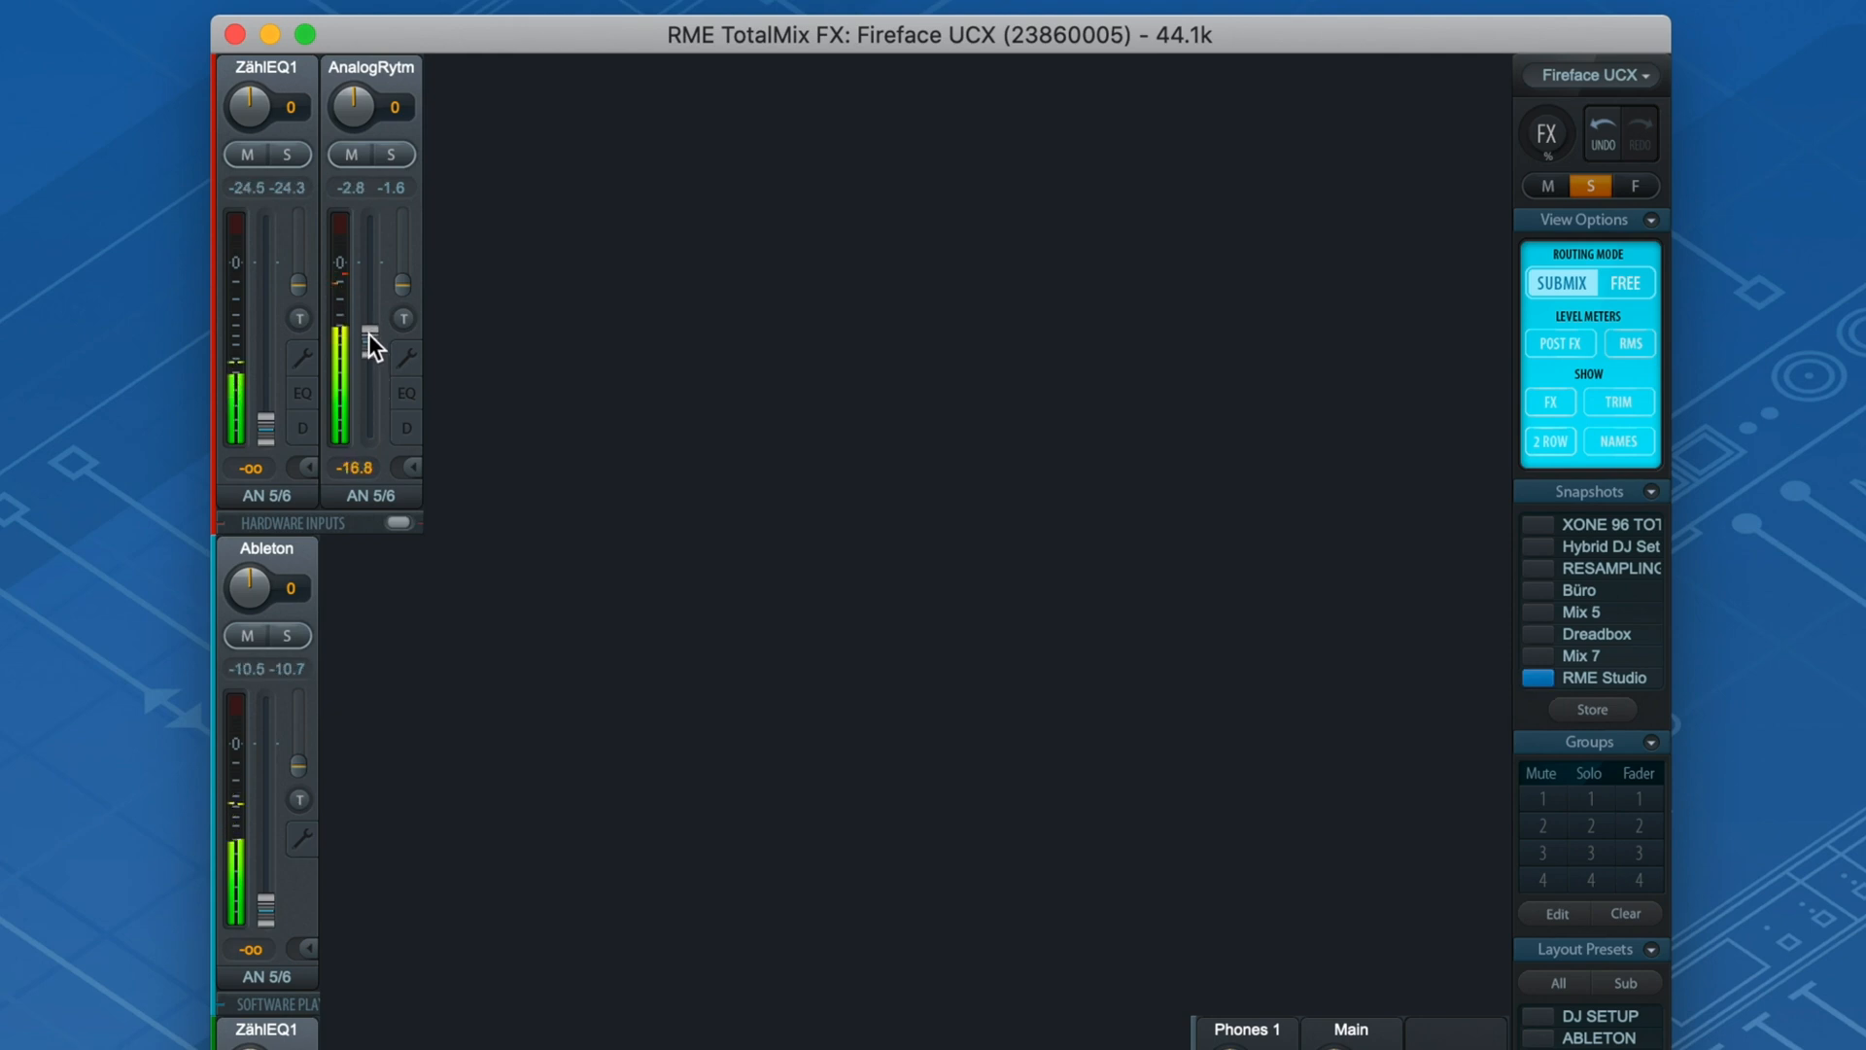
Raise AnalogRytm to about 0 dB in submix 5/6 and the ZählEQ1 return to 0 dB in the Main mix.
left_click_drag(369, 346, 369, 262)
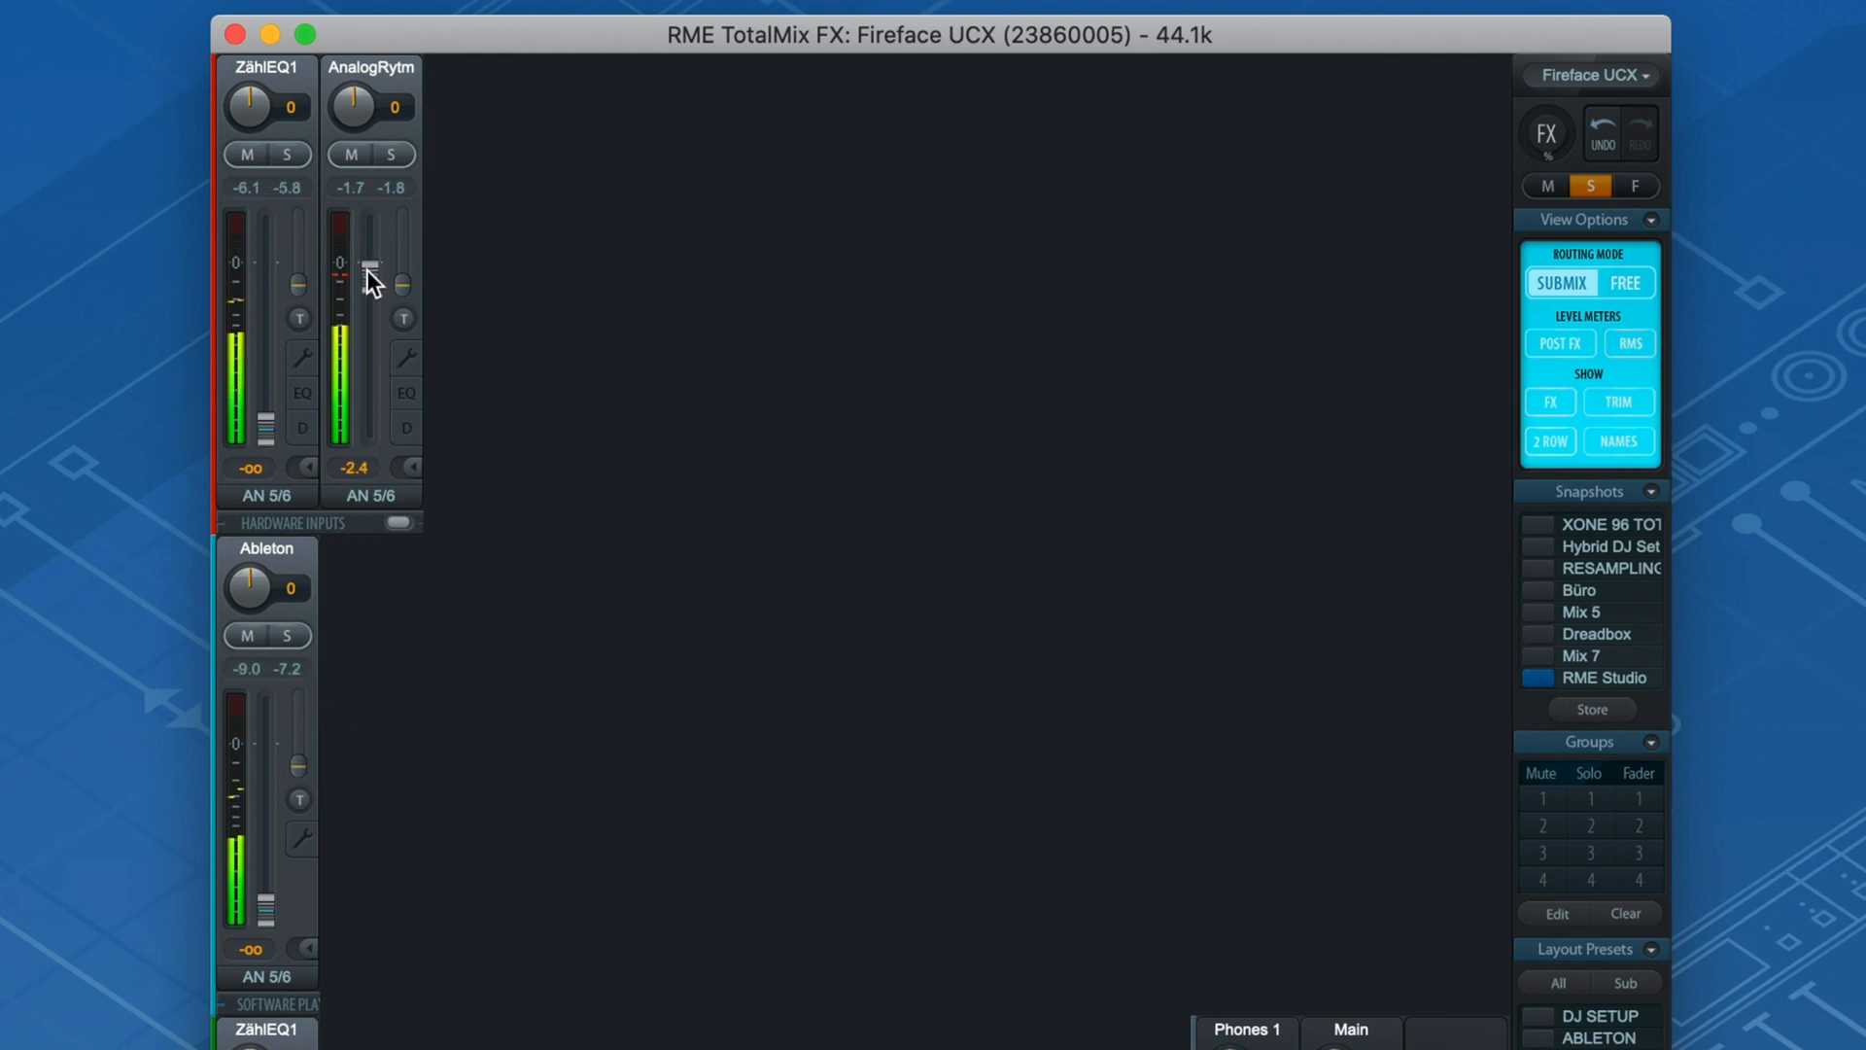
left_click_drag(370, 280, 370, 263)
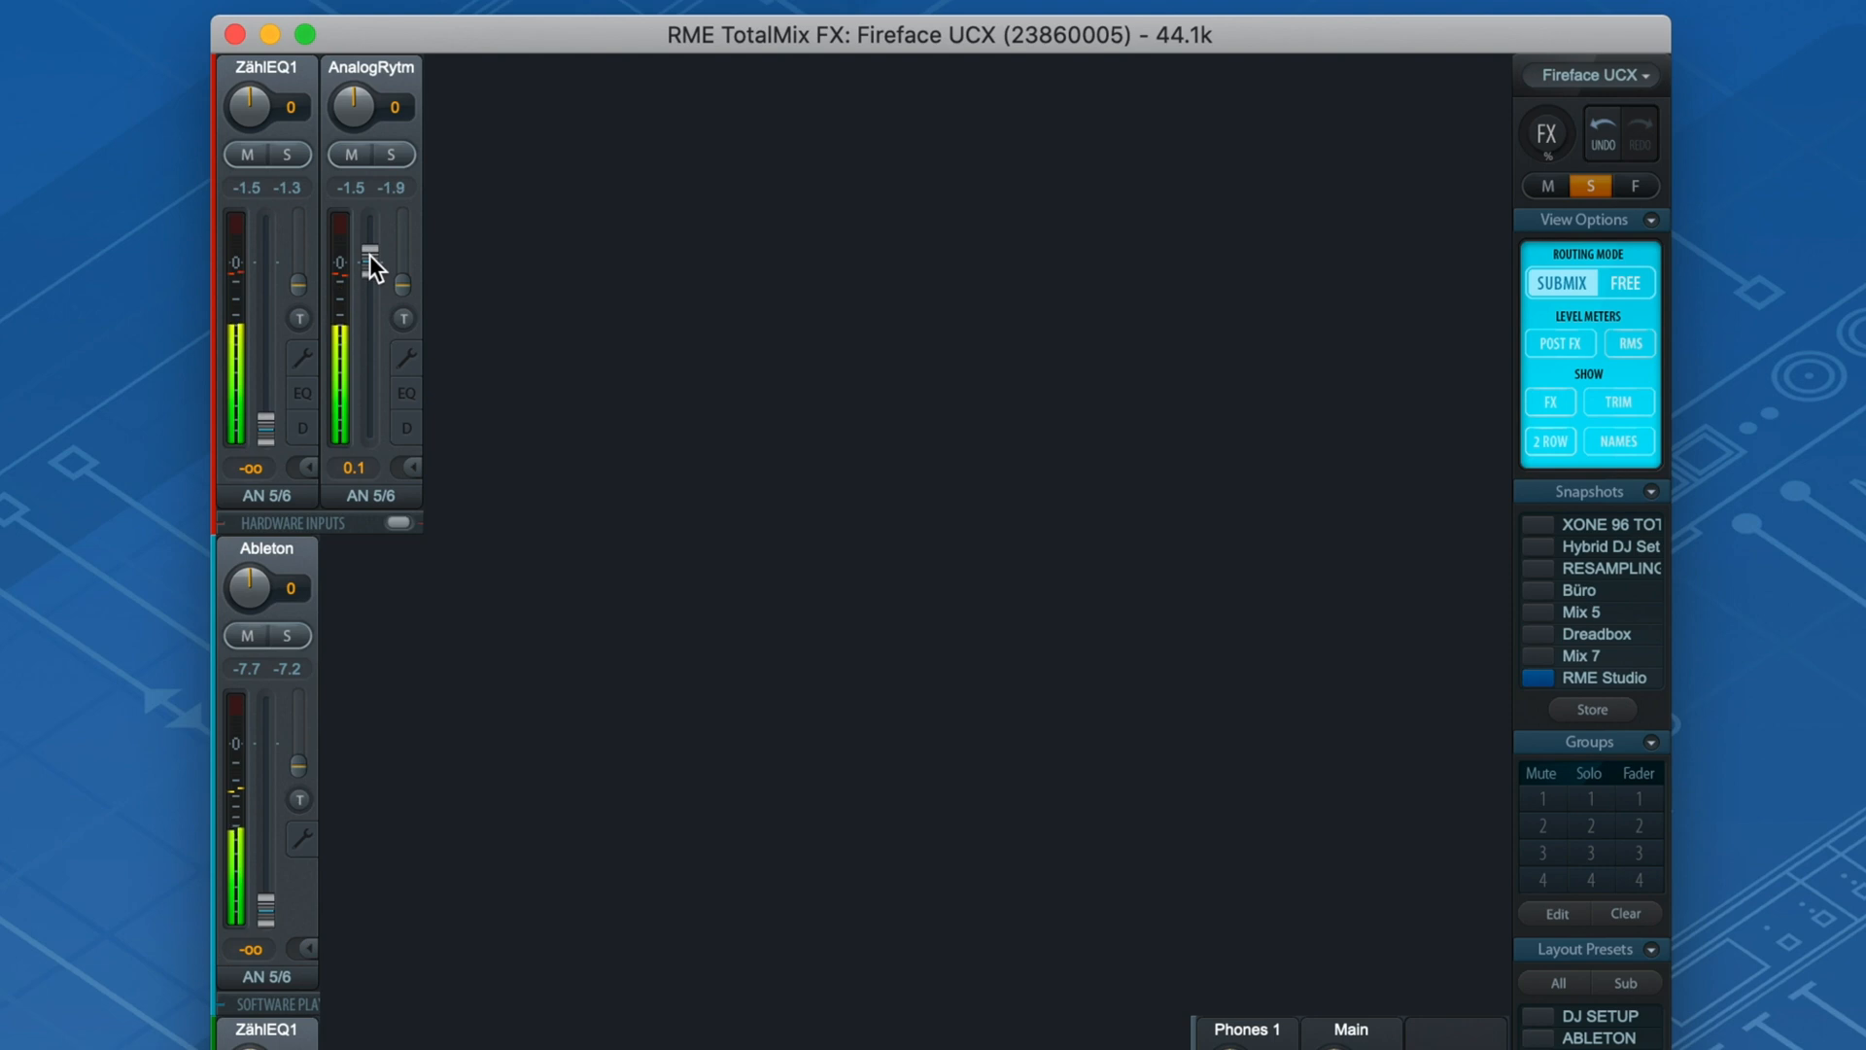
left_click_drag(369, 262, 370, 257)
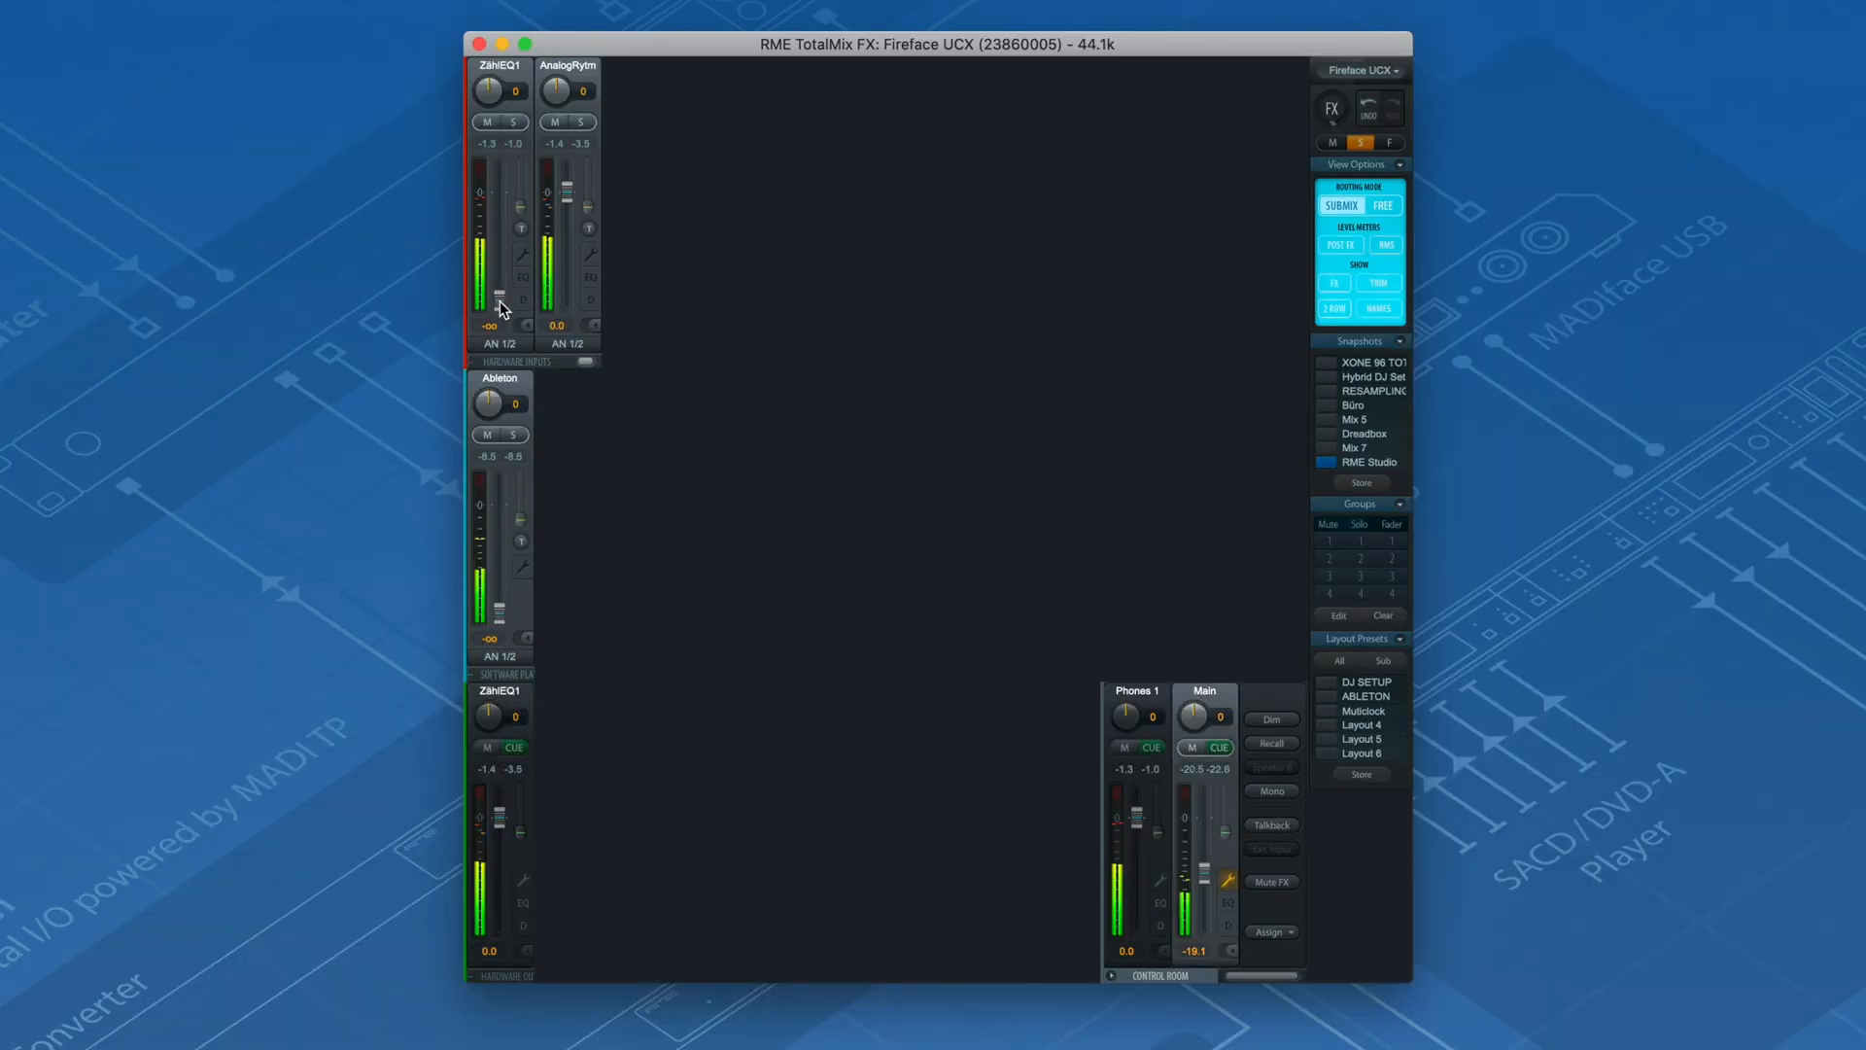
left_click_drag(500, 286, 500, 214)
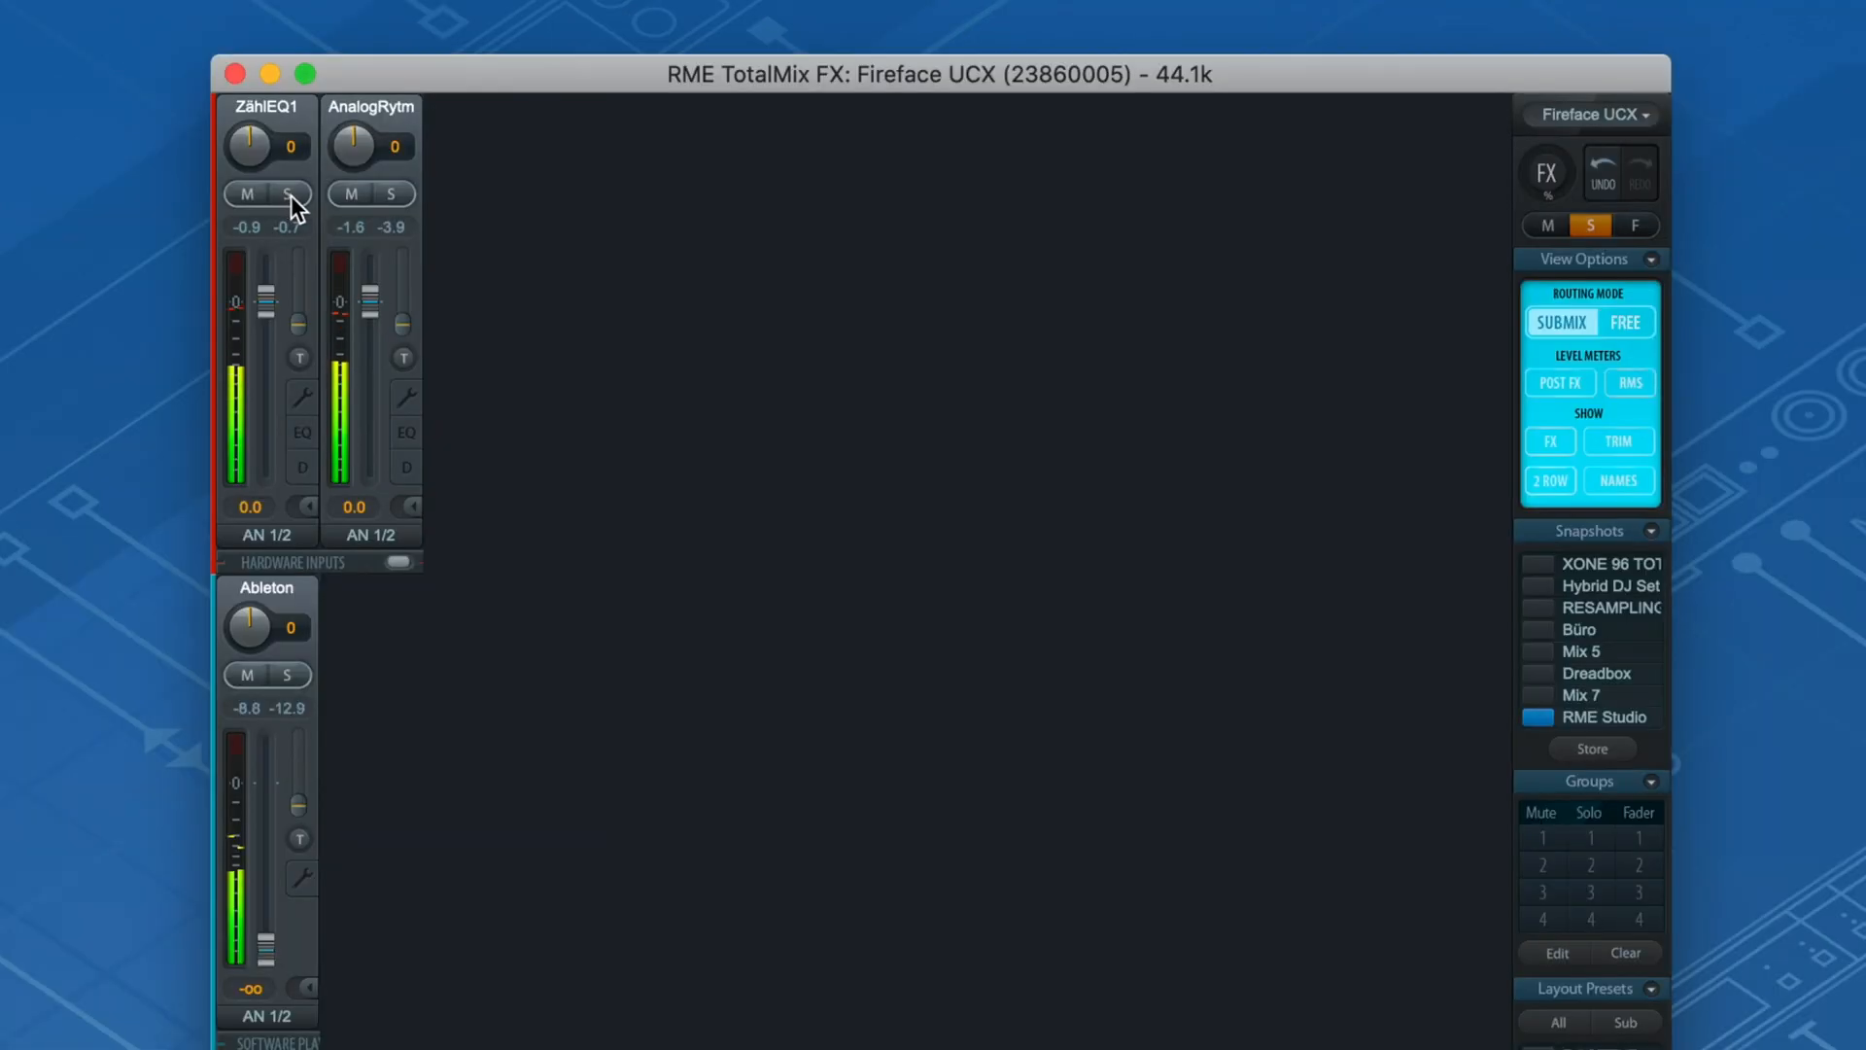
left_click(288, 194)
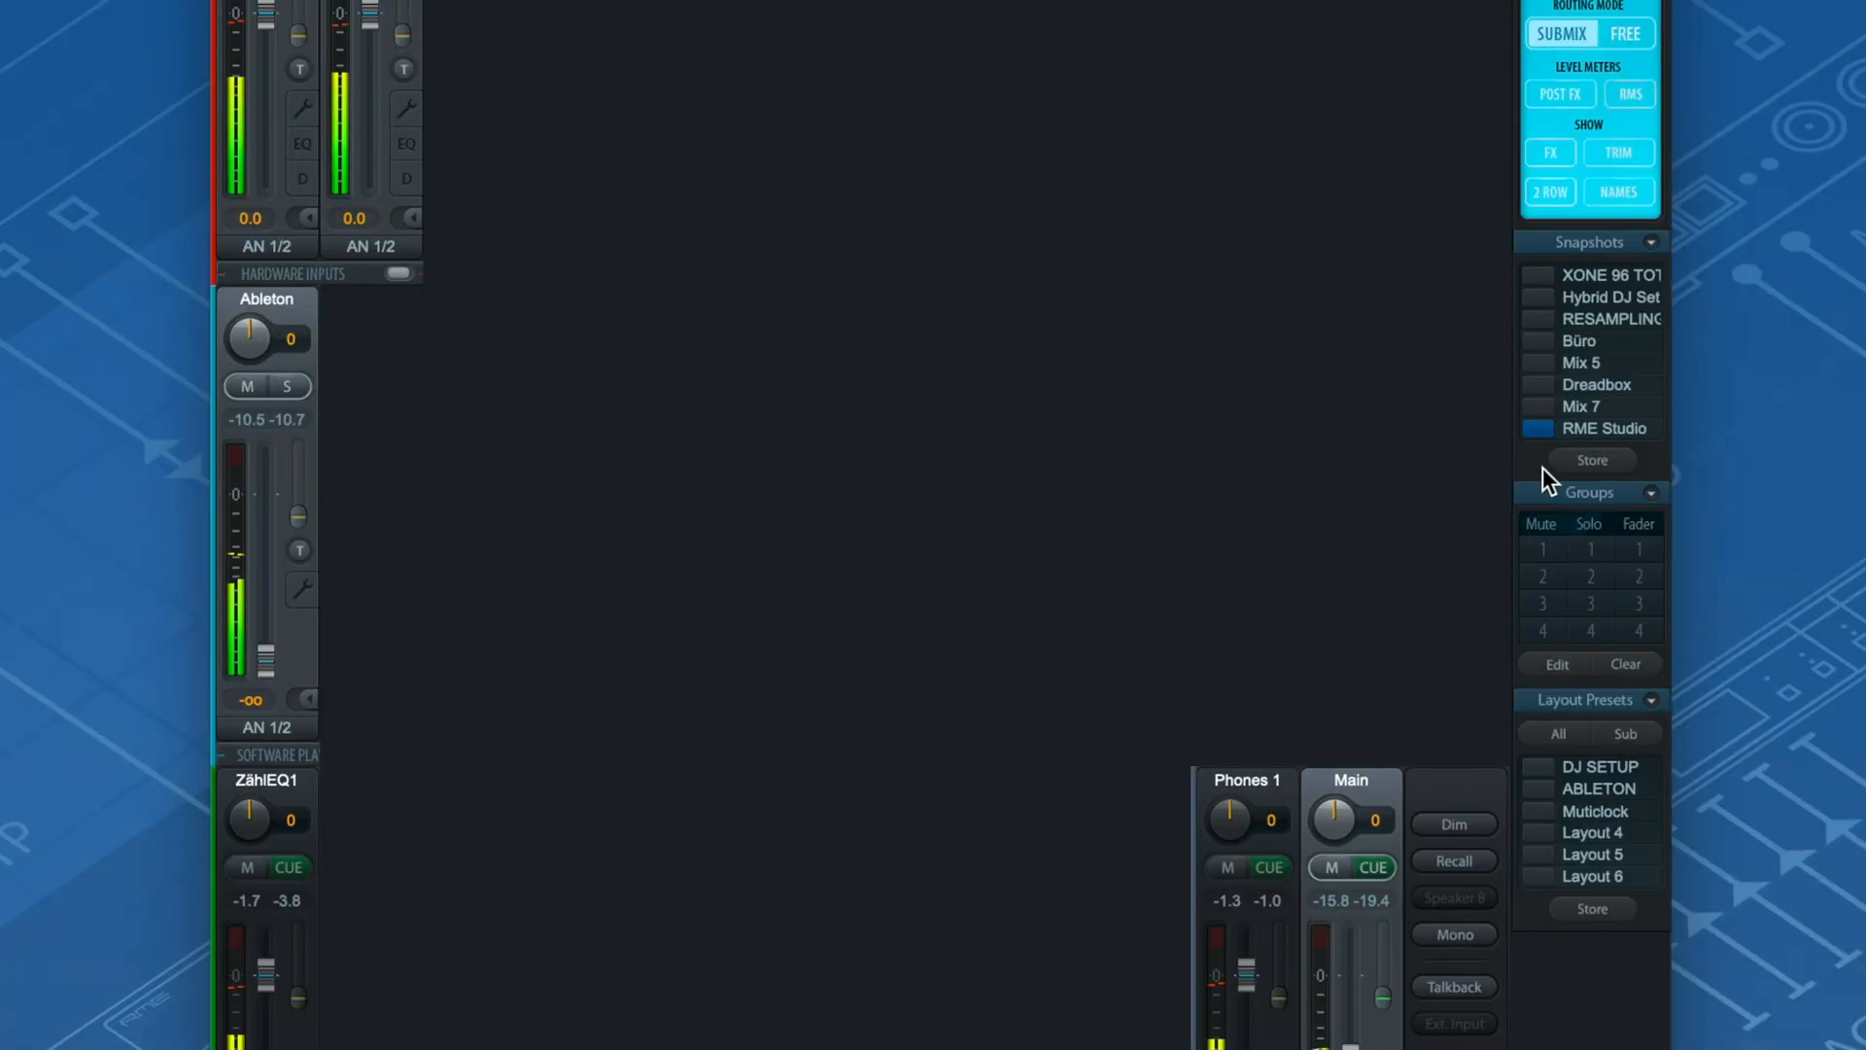
Store the current mix into the RME Studio snapshot slot.
left_click(1592, 458)
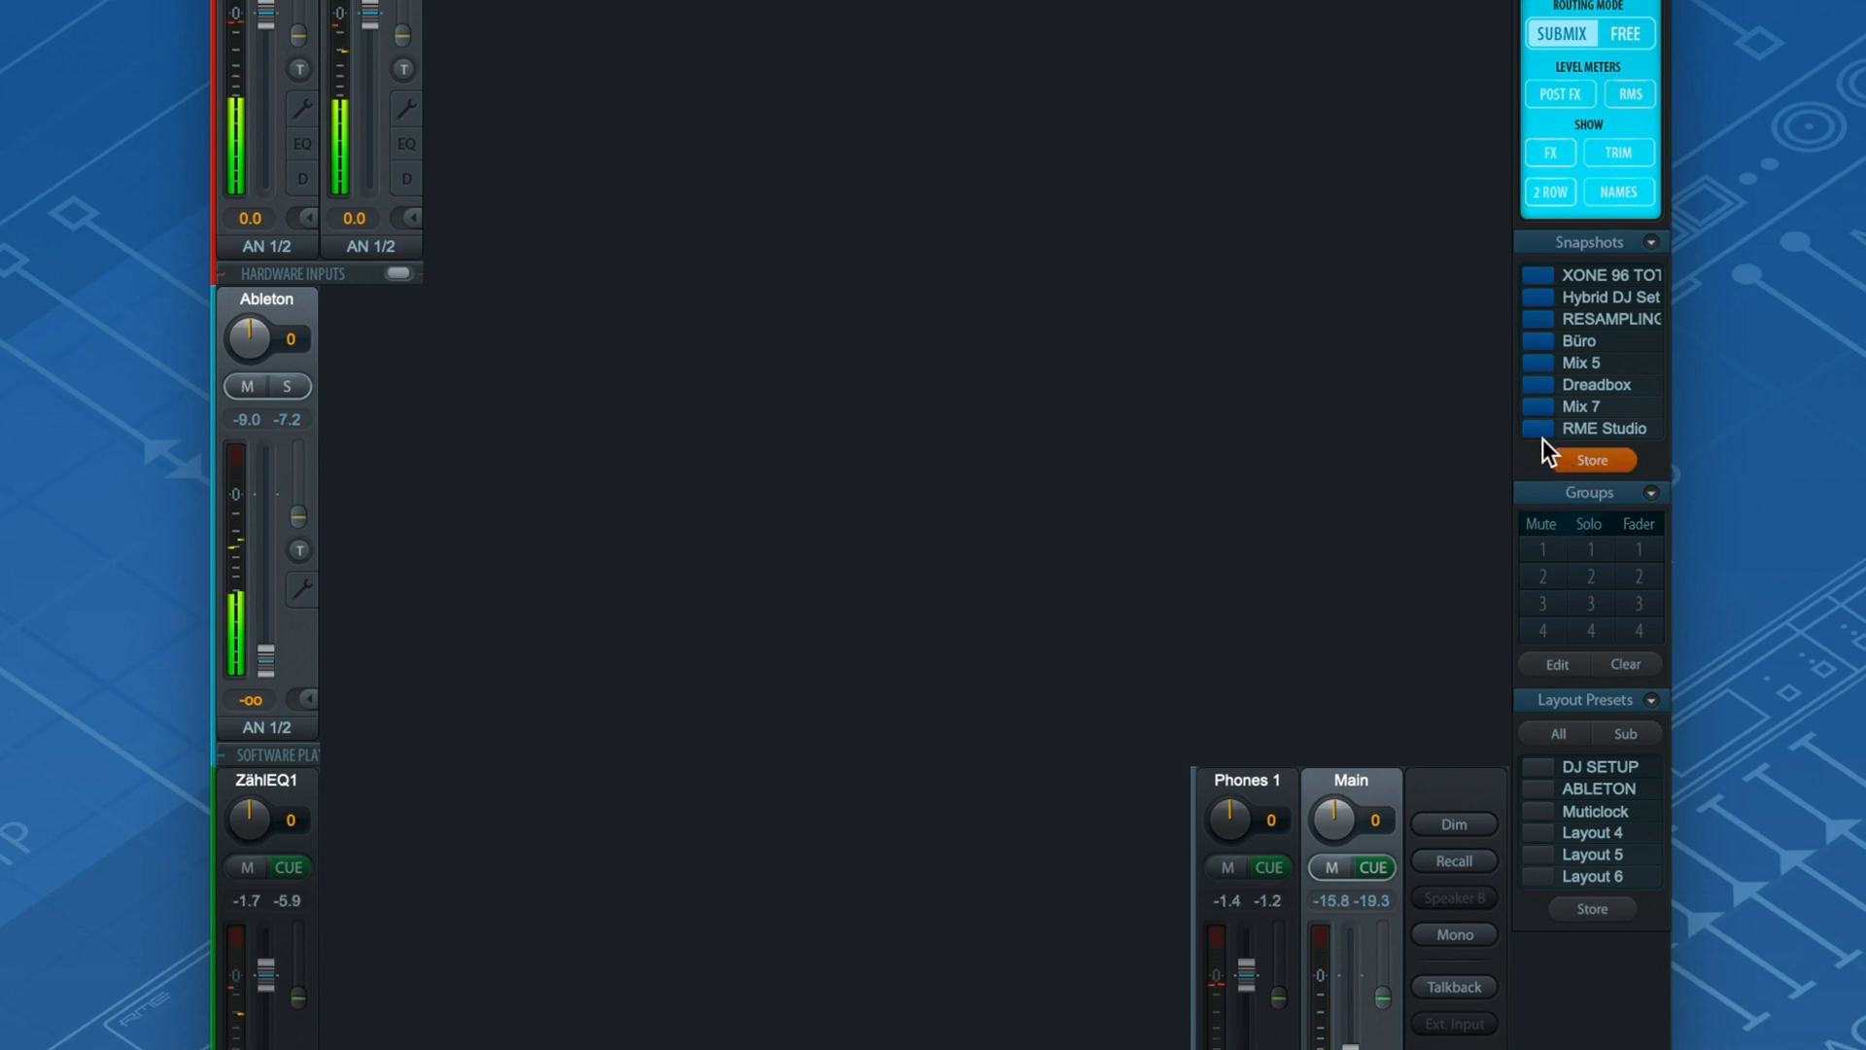
left_click(1535, 428)
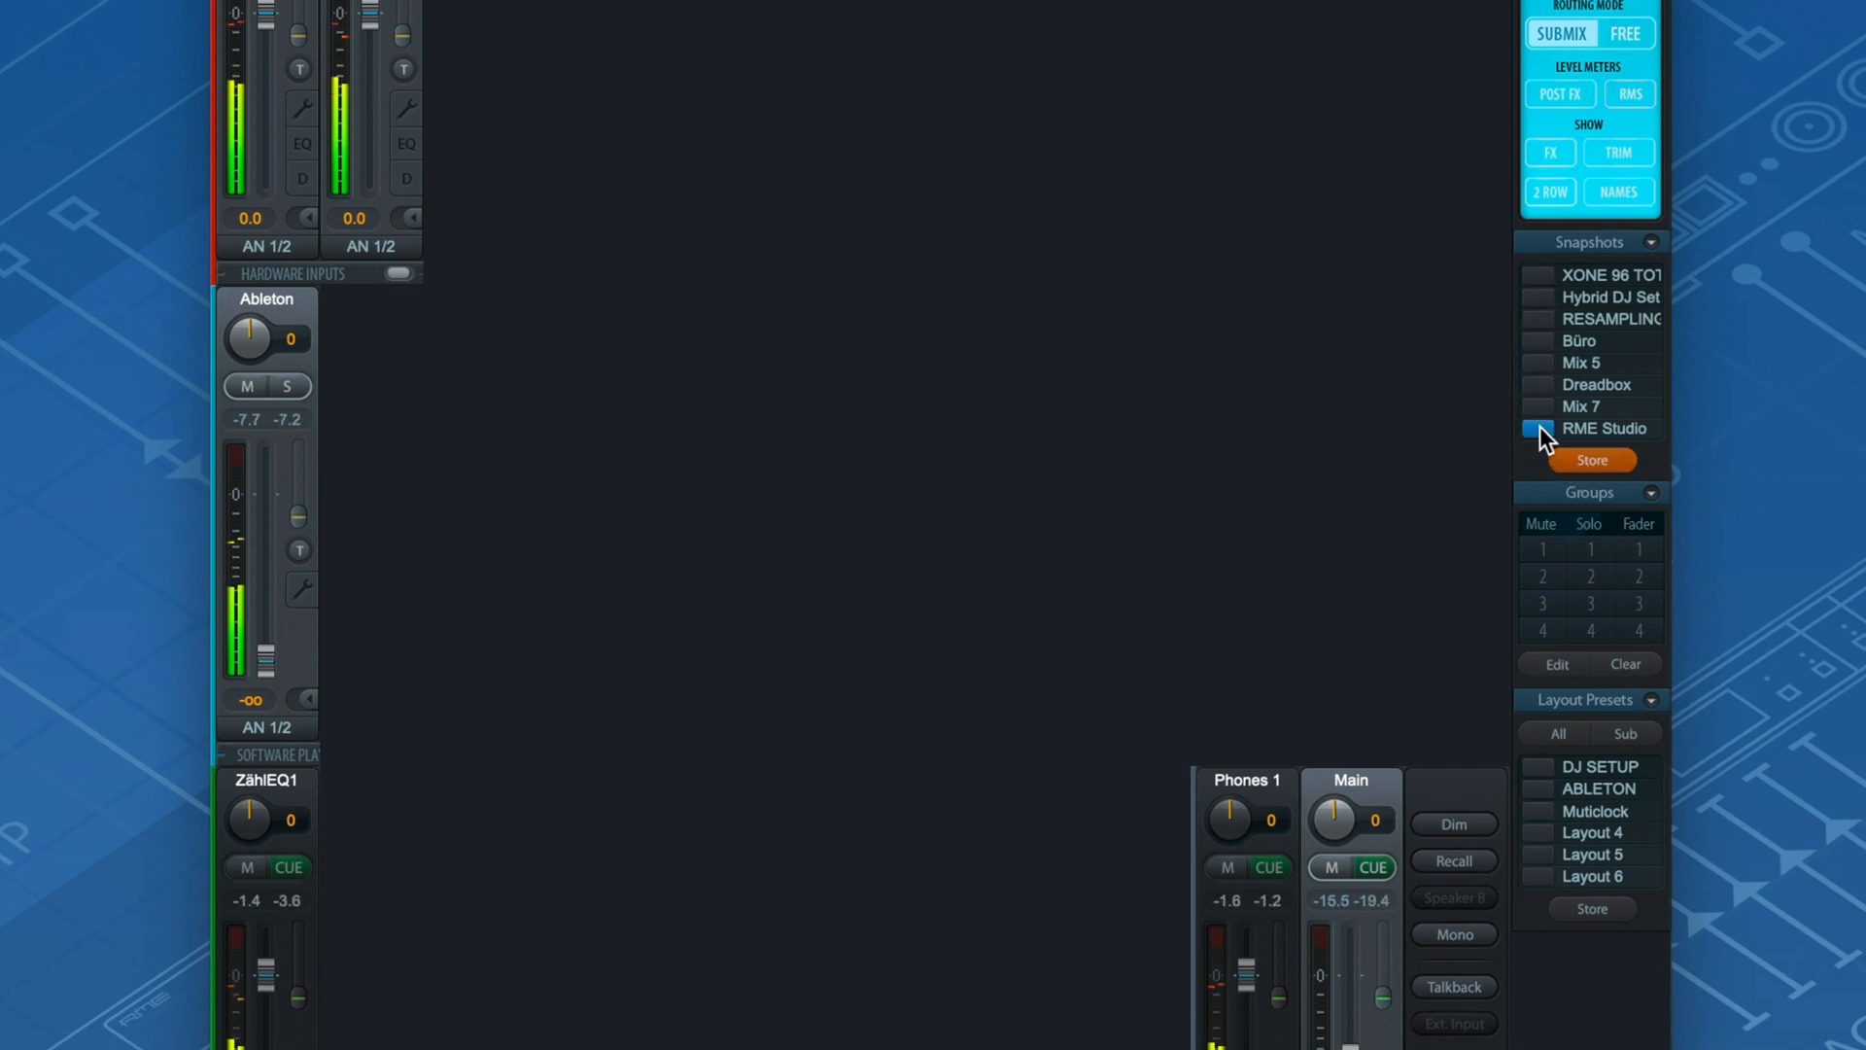